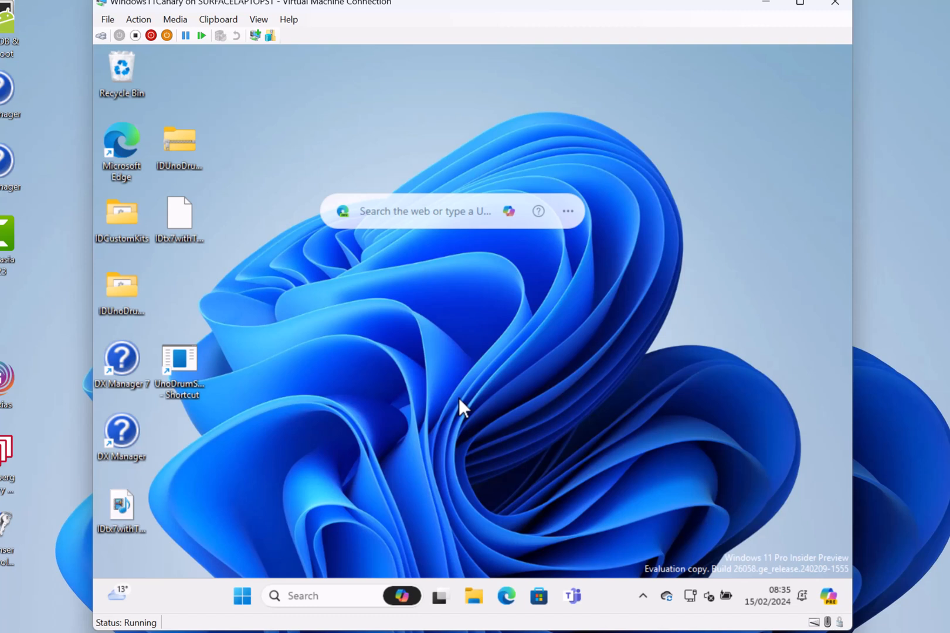
mouse_move(273, 405)
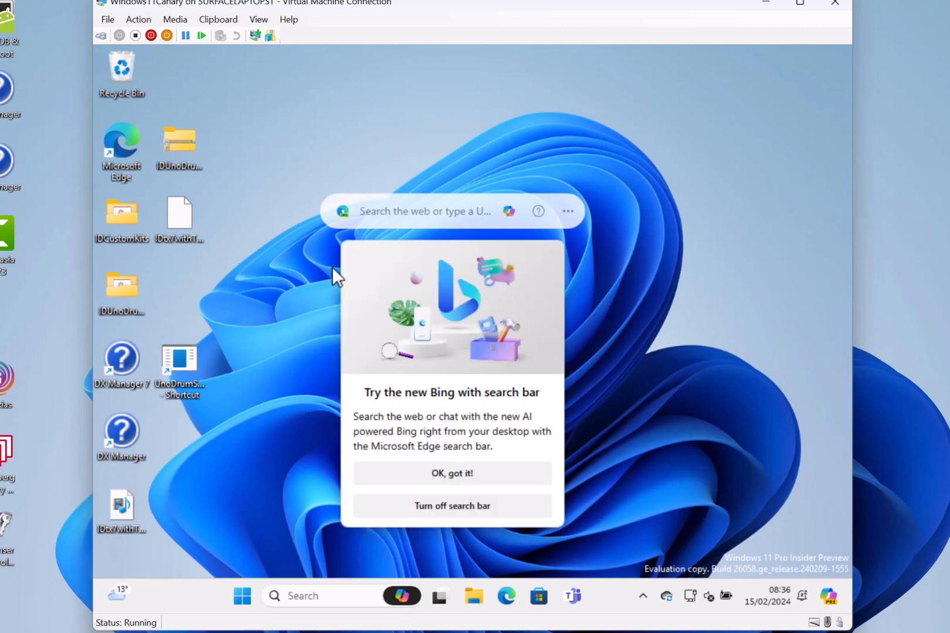
mouse_move(293, 339)
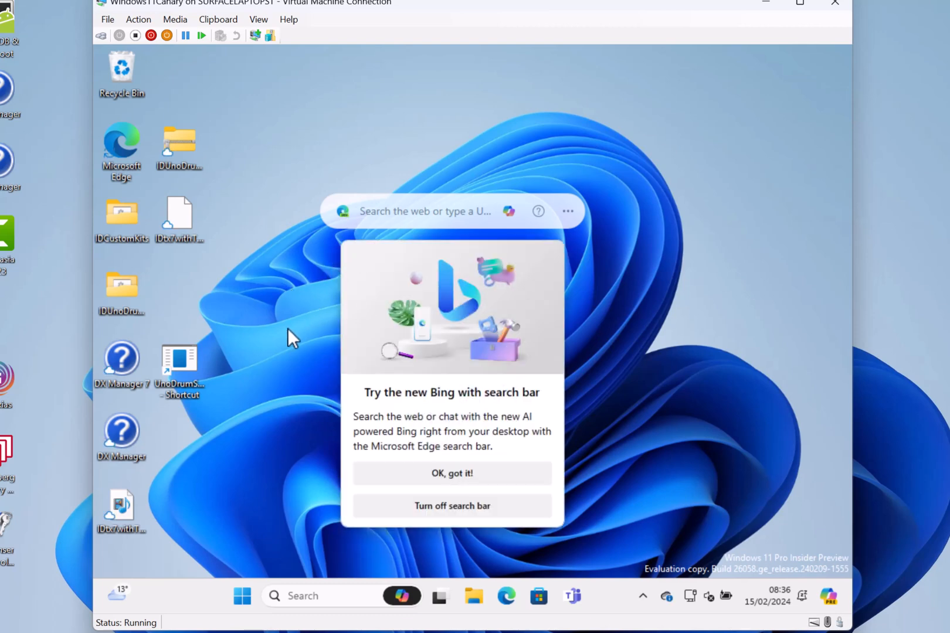
mouse_move(399, 216)
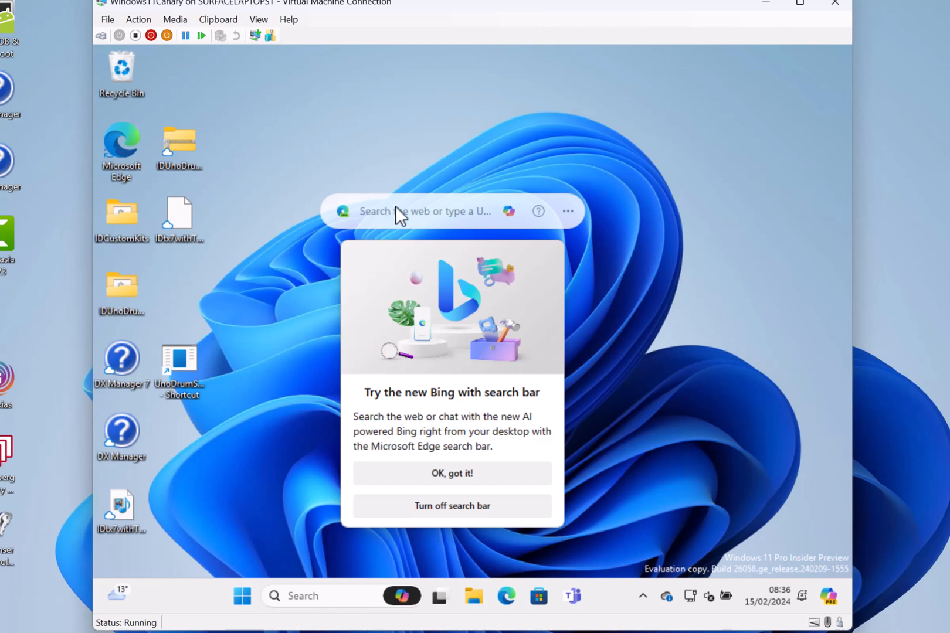
mouse_move(359, 435)
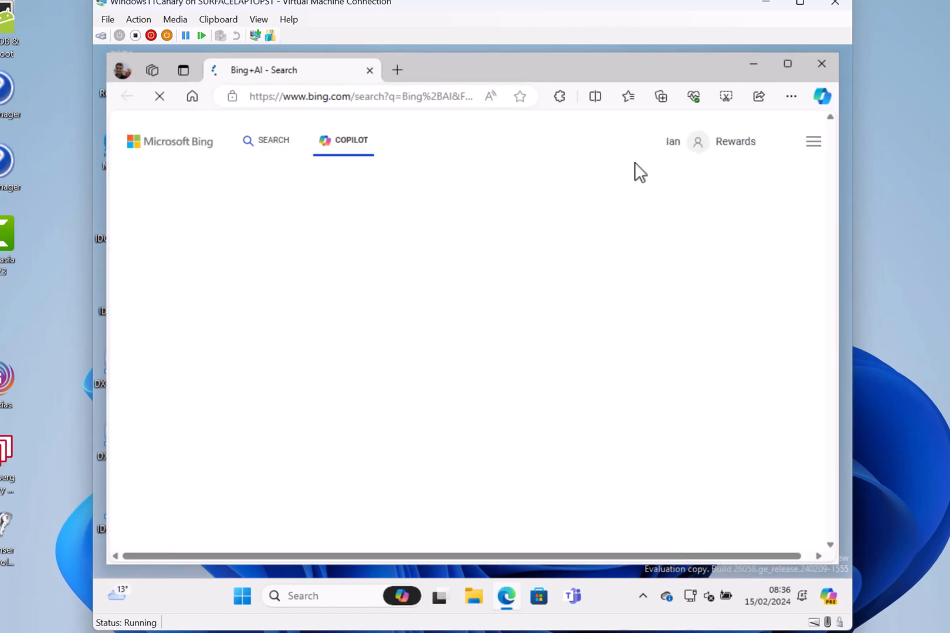
click(821, 63)
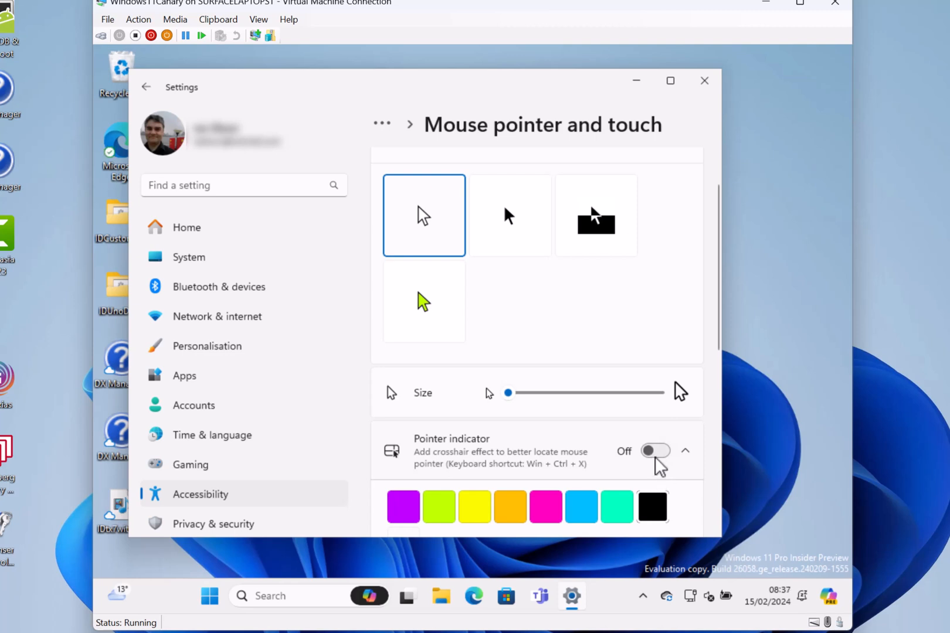
- Toggle the crosshair pointer indicator on to try it, then switch it back off
click(655, 451)
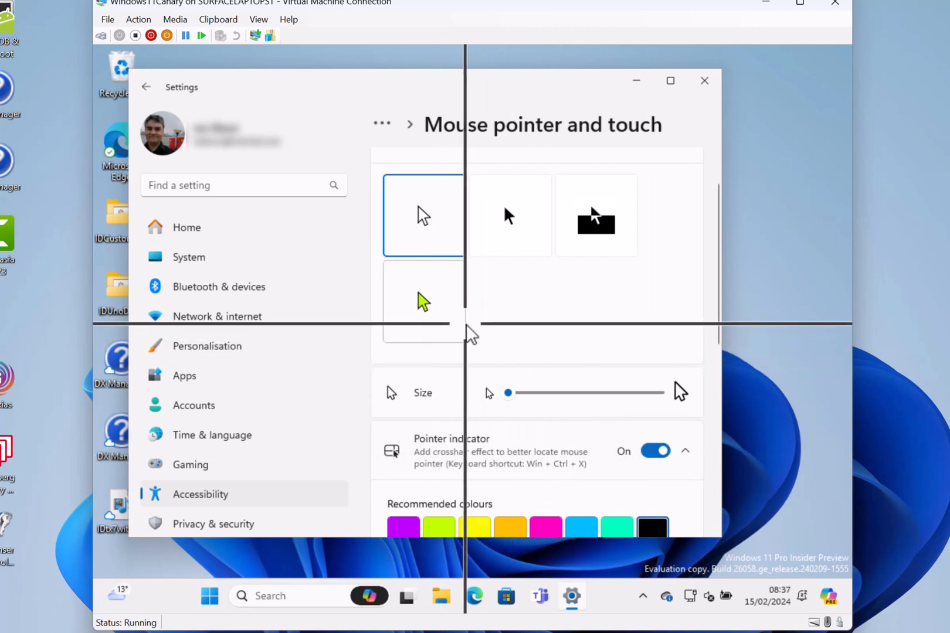
mouse_move(617, 297)
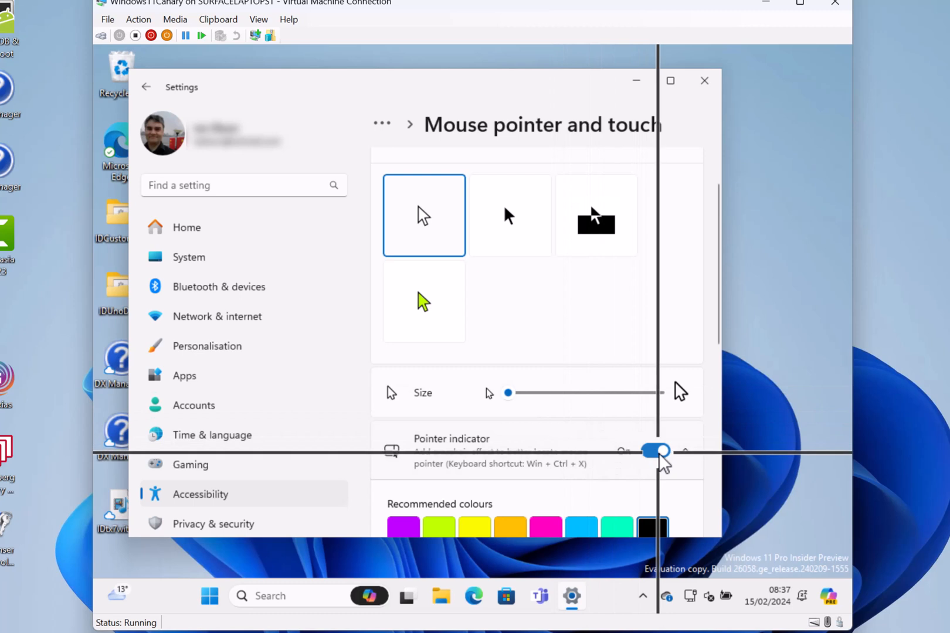
click(655, 451)
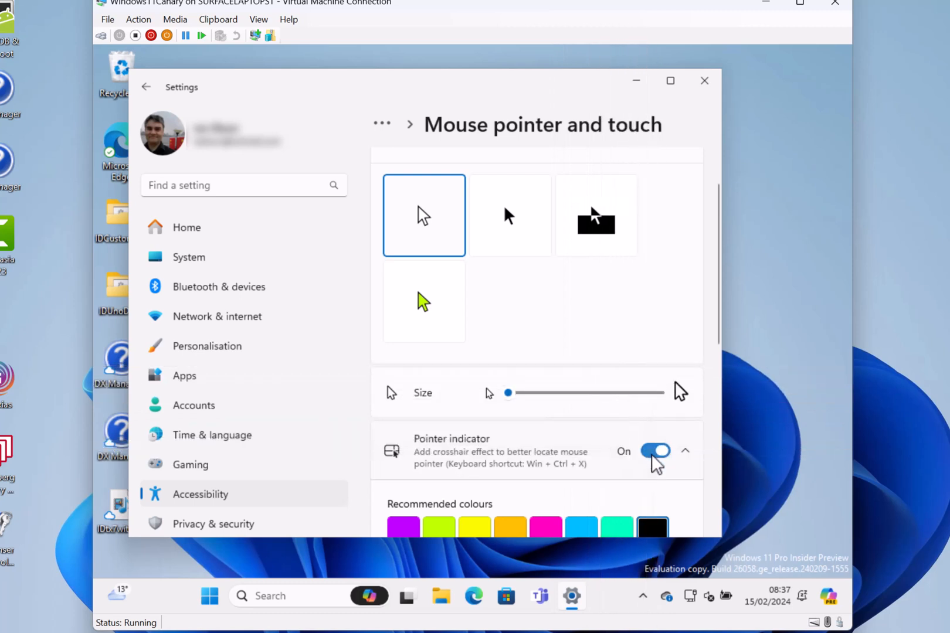
click(655, 451)
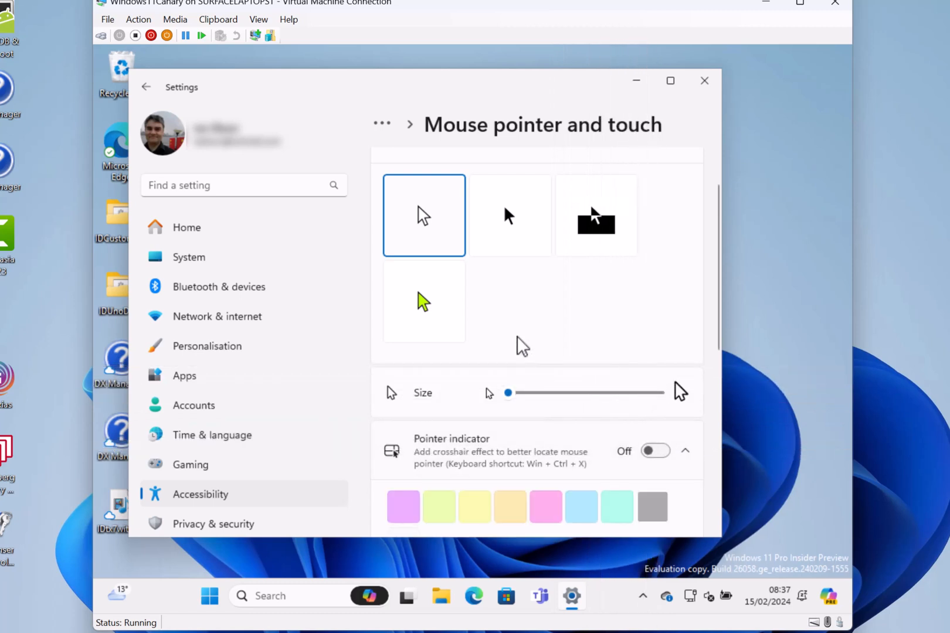
mouse_move(572, 482)
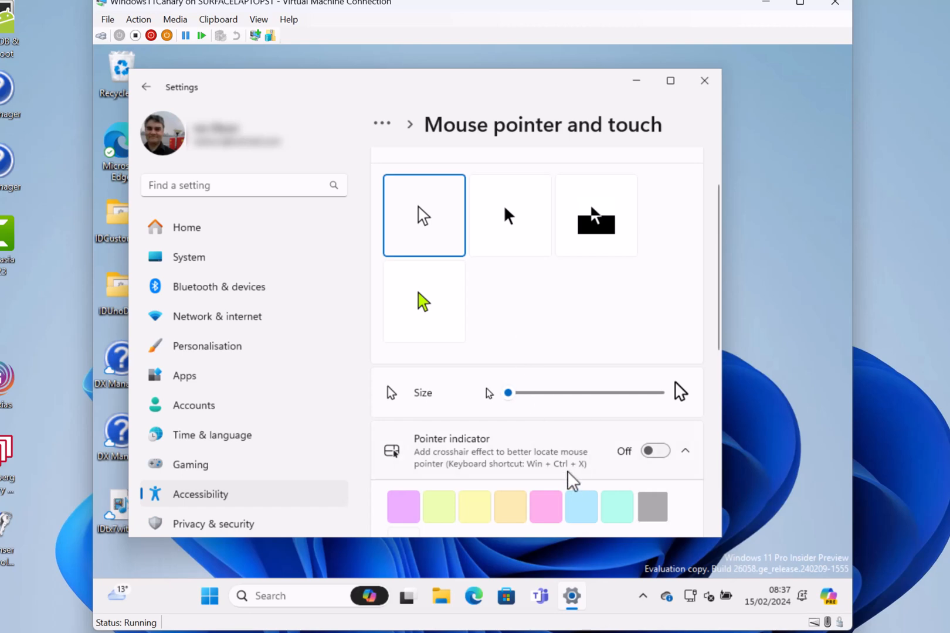
mouse_move(567, 474)
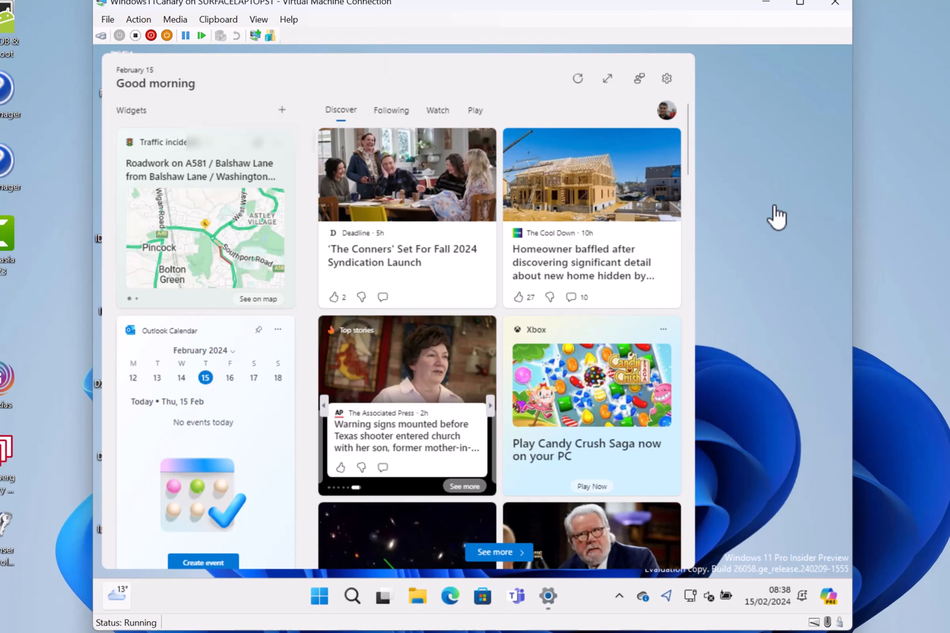
mouse_move(125, 601)
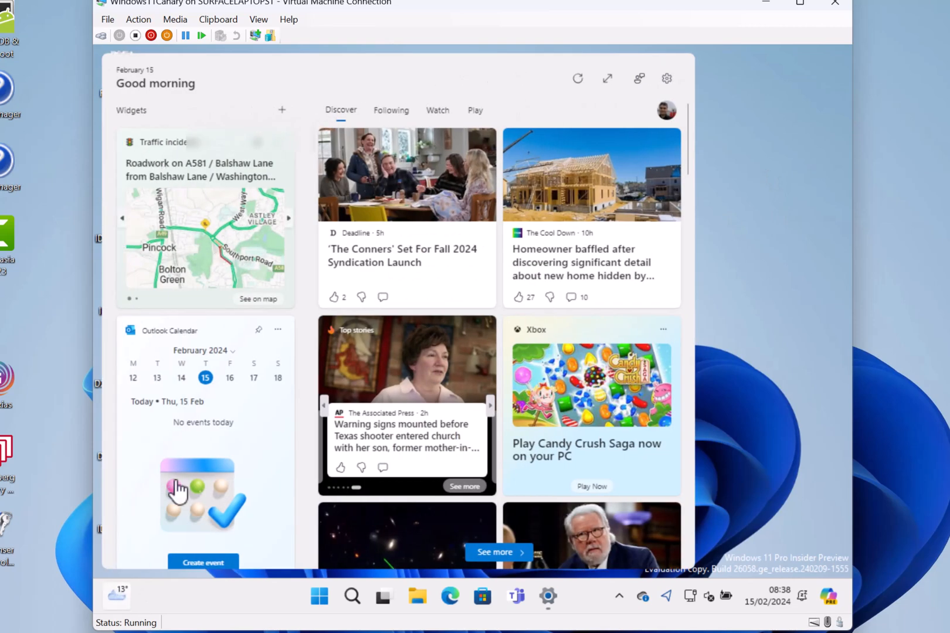
- Scroll the Widgets board through the traffic, Outlook calendar and Discover news cards
scroll(down, 3)
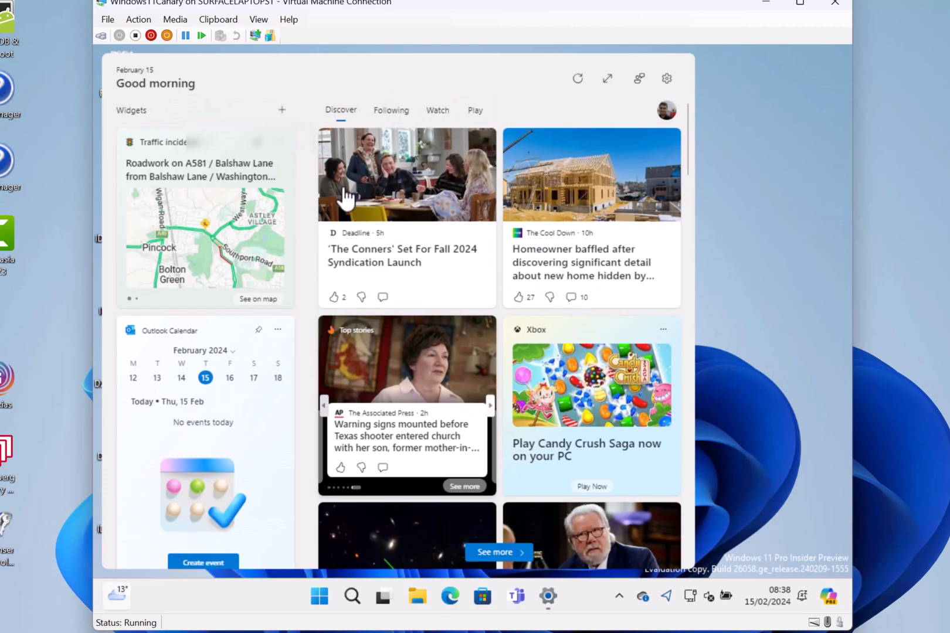
mouse_move(218, 143)
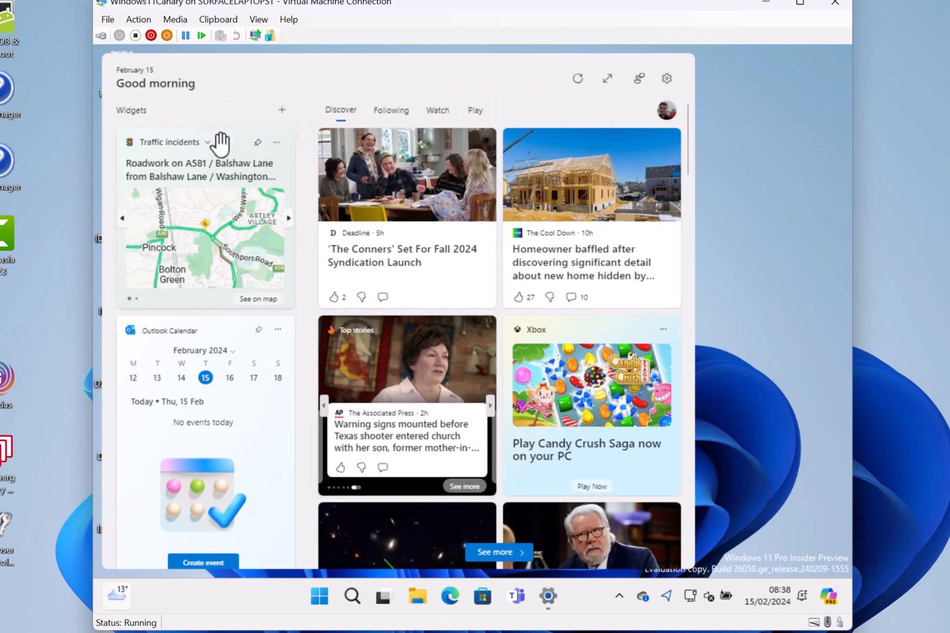
mouse_move(128, 91)
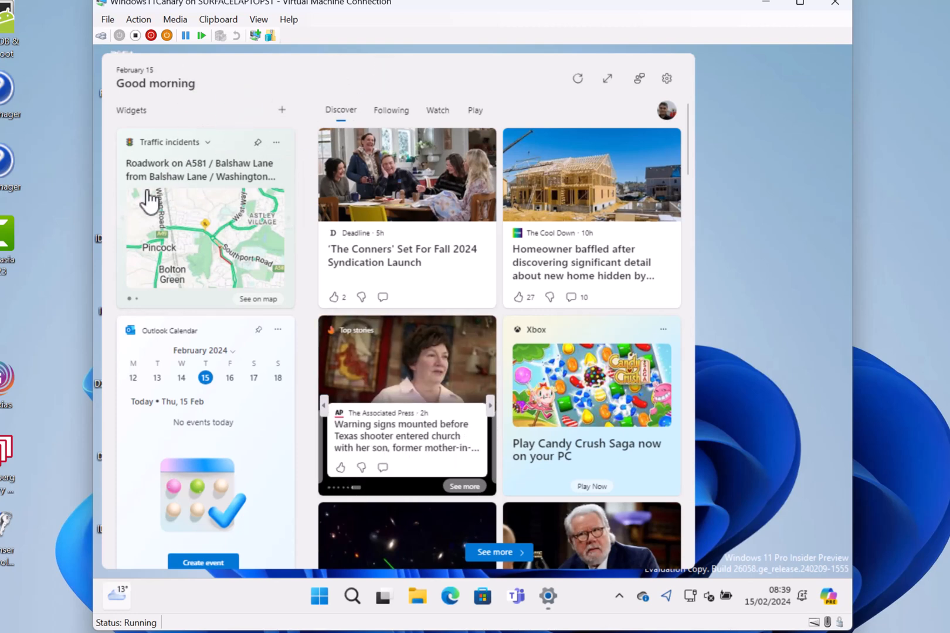
mouse_move(178, 282)
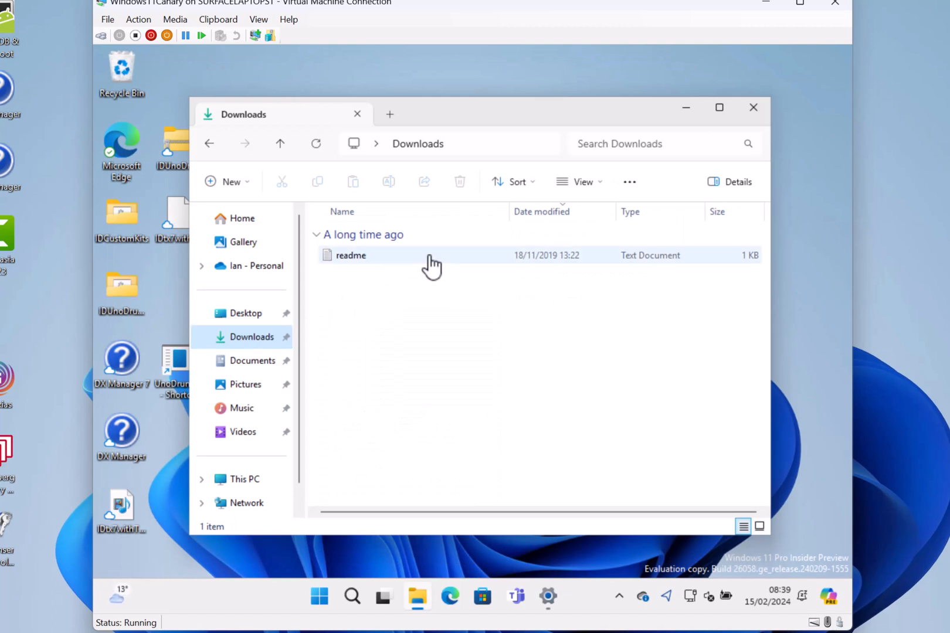
mouse_move(376, 264)
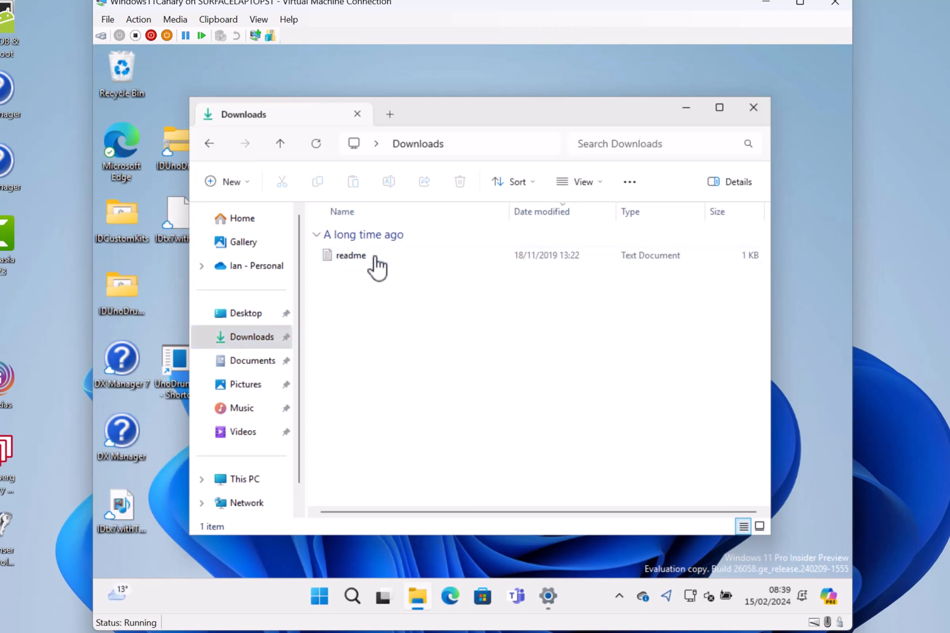
- Select the readme text document in the Downloads folder
click(350, 255)
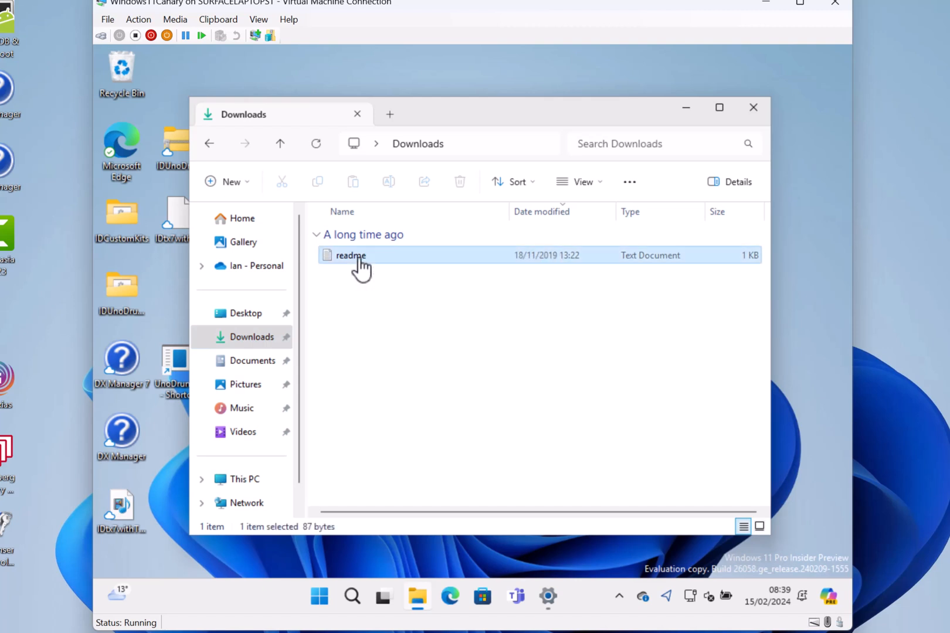
- Show the readme file's context menu with labelled Cut, Copy, Rename, Share and Delete
right_click(350, 255)
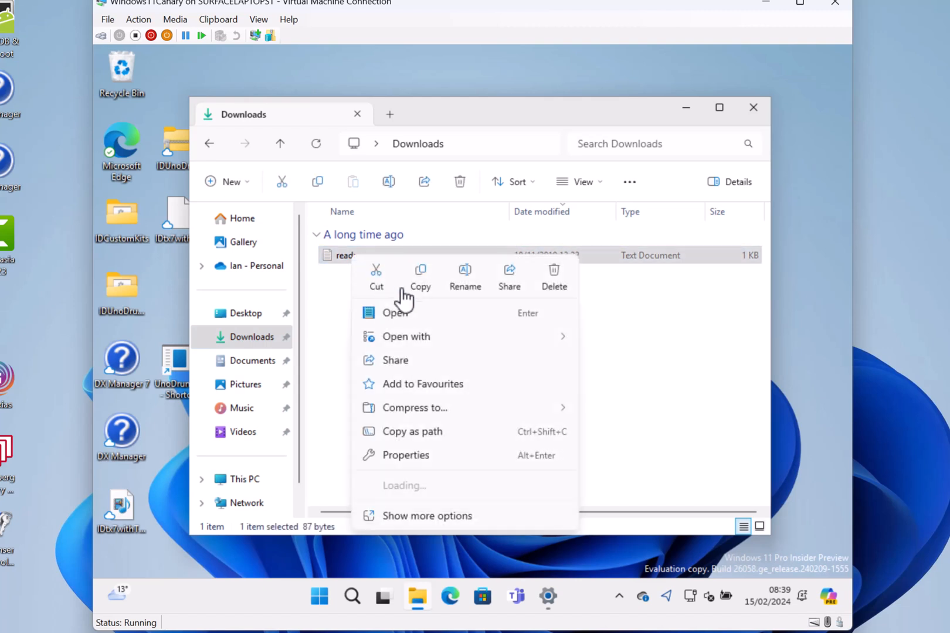
mouse_move(376, 297)
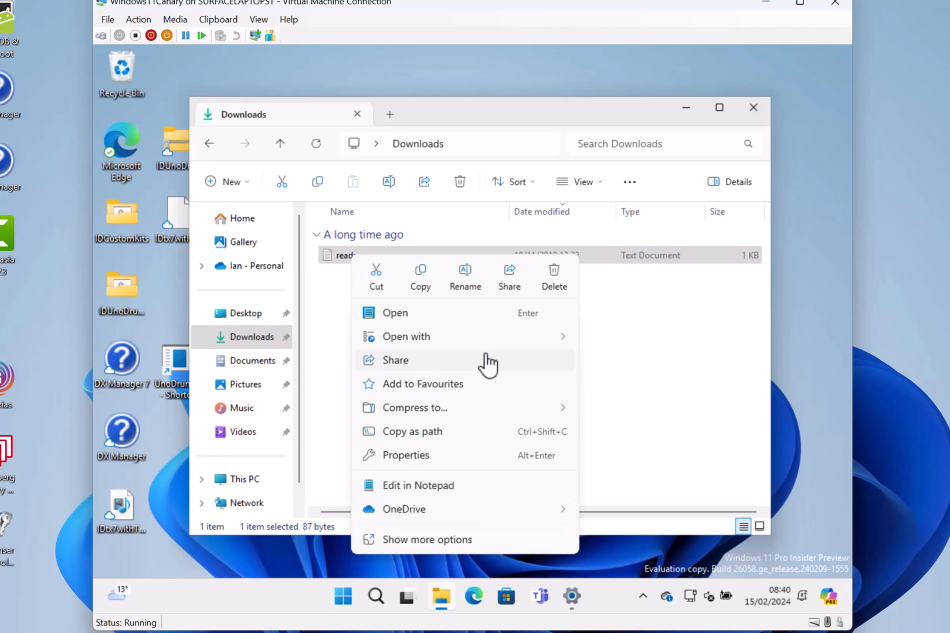
mouse_move(555, 285)
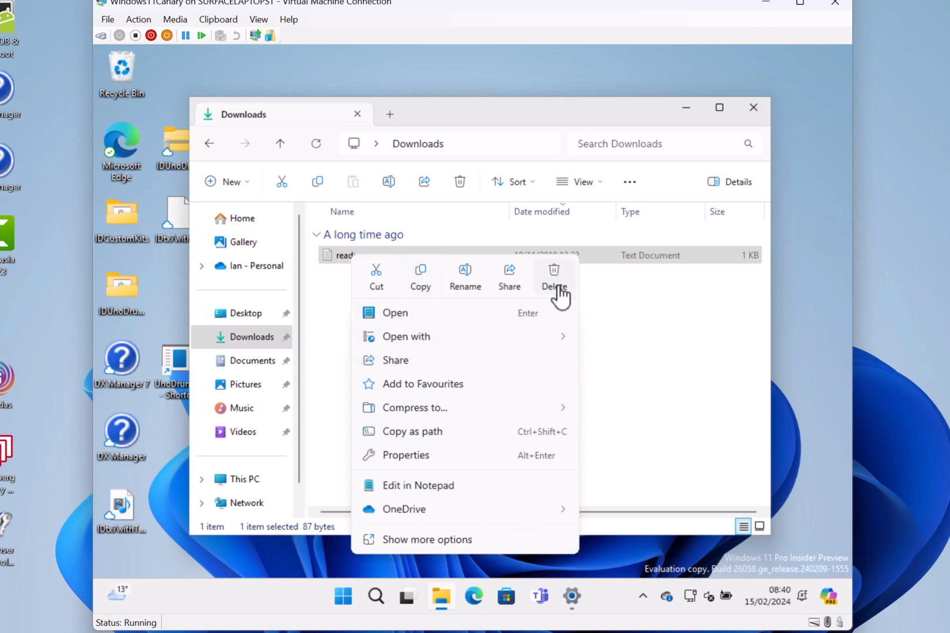
mouse_move(420, 285)
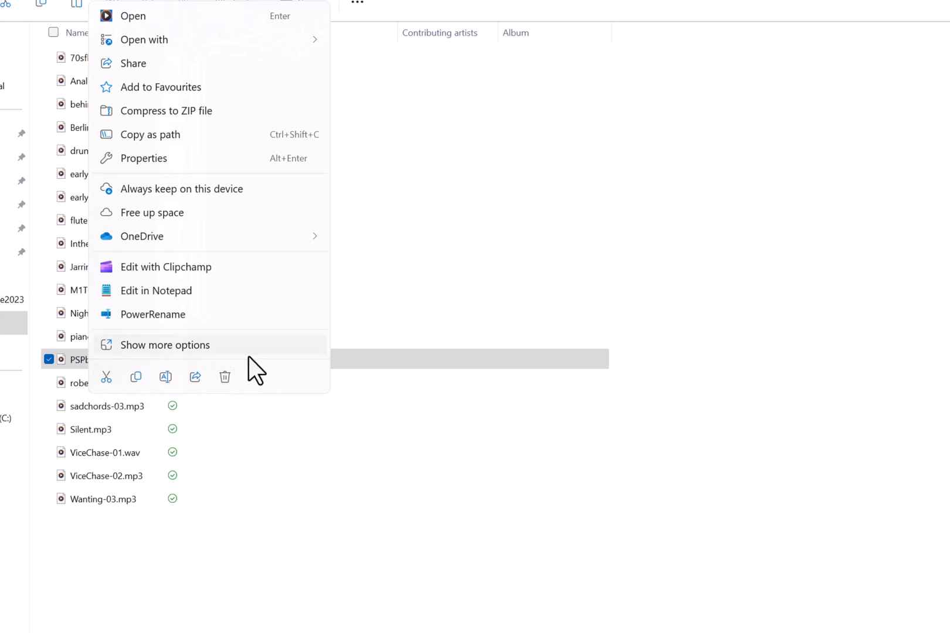
mouse_move(603, 130)
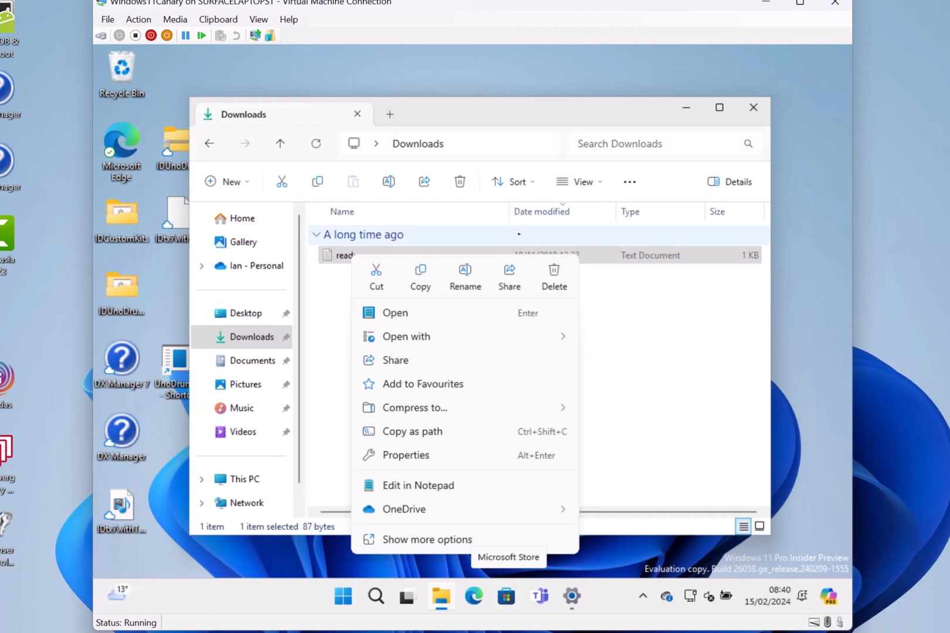
mouse_move(464, 272)
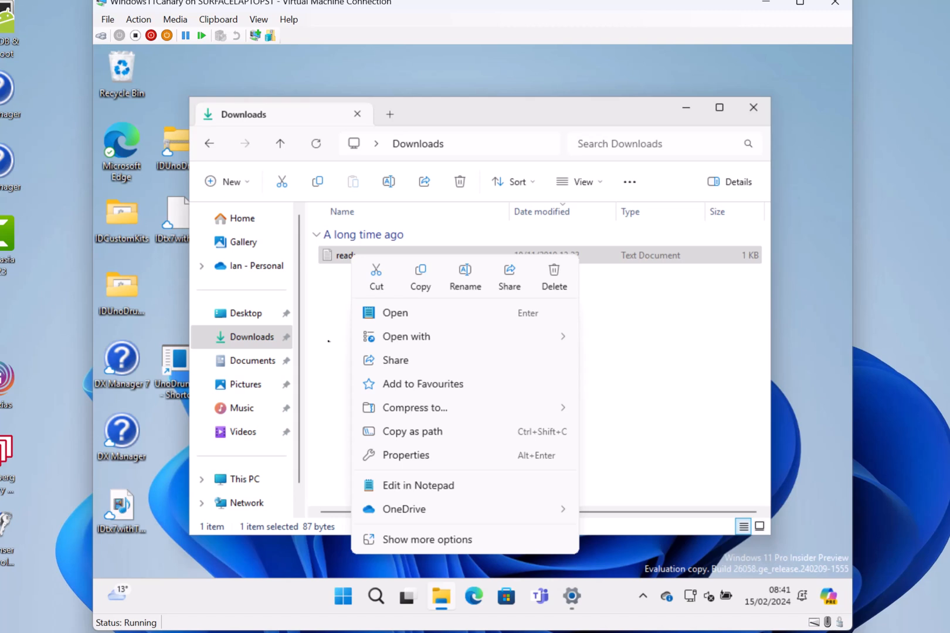
mouse_move(498, 80)
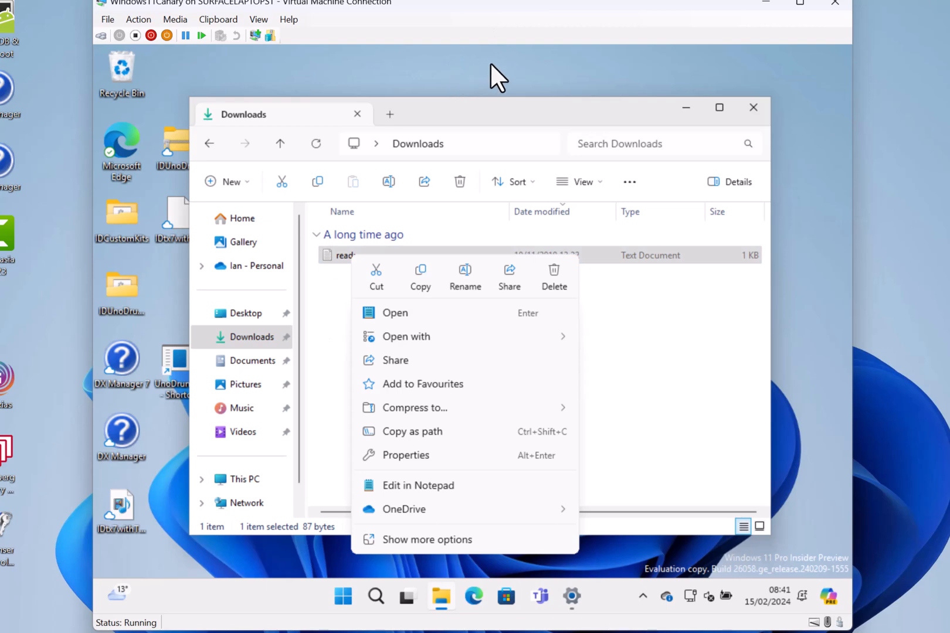
- Dismiss the readme context menu by clicking an empty area of the window
click(116, 594)
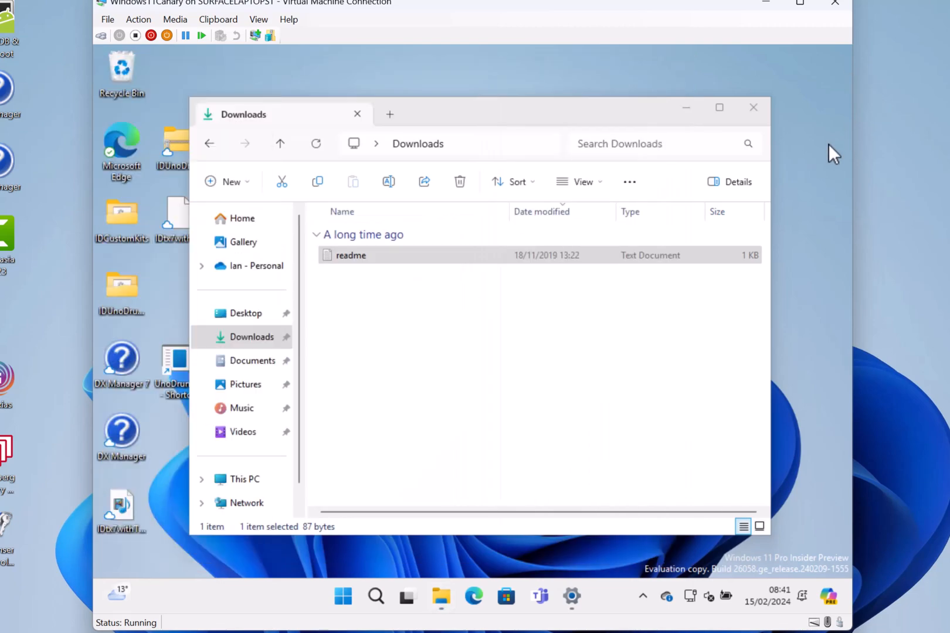
mouse_move(631, 14)
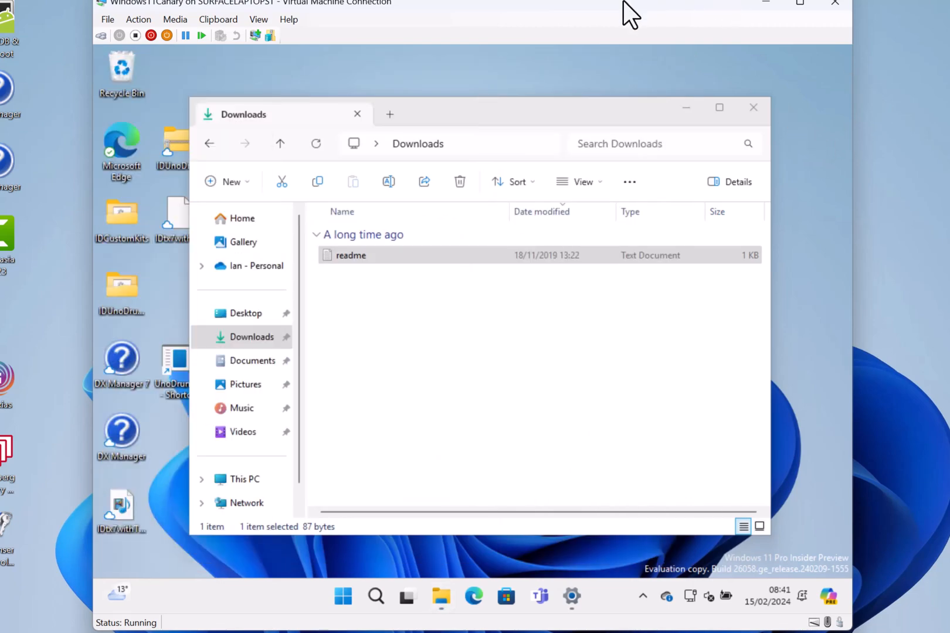